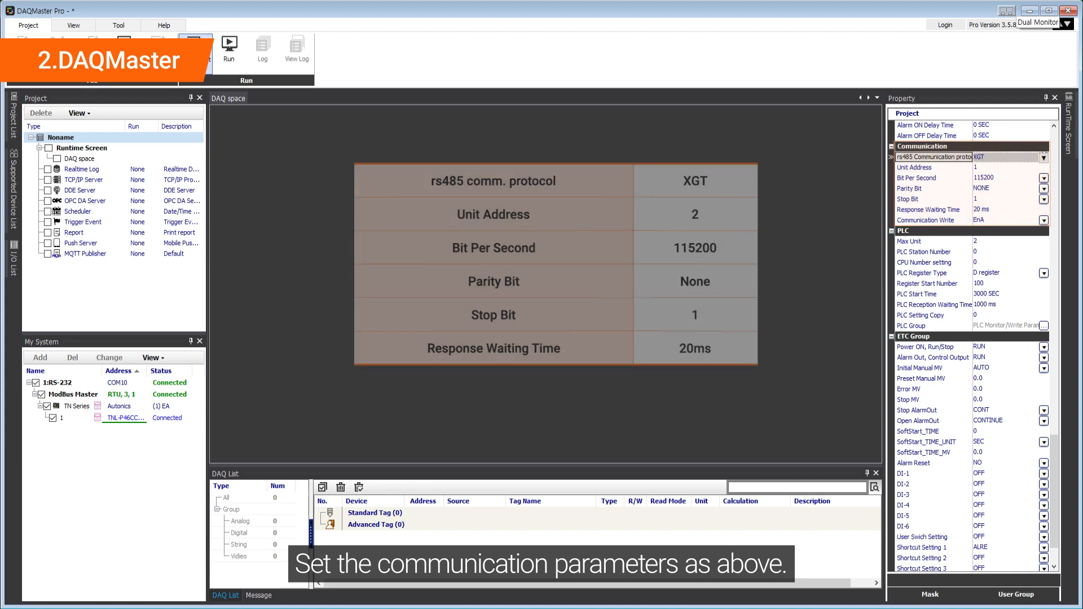
# - Set the TN controller communication to XGT, address 2, 115200 baud, no parity, 1 stop bit, 20 ms wait
pyautogui.click(910, 230)
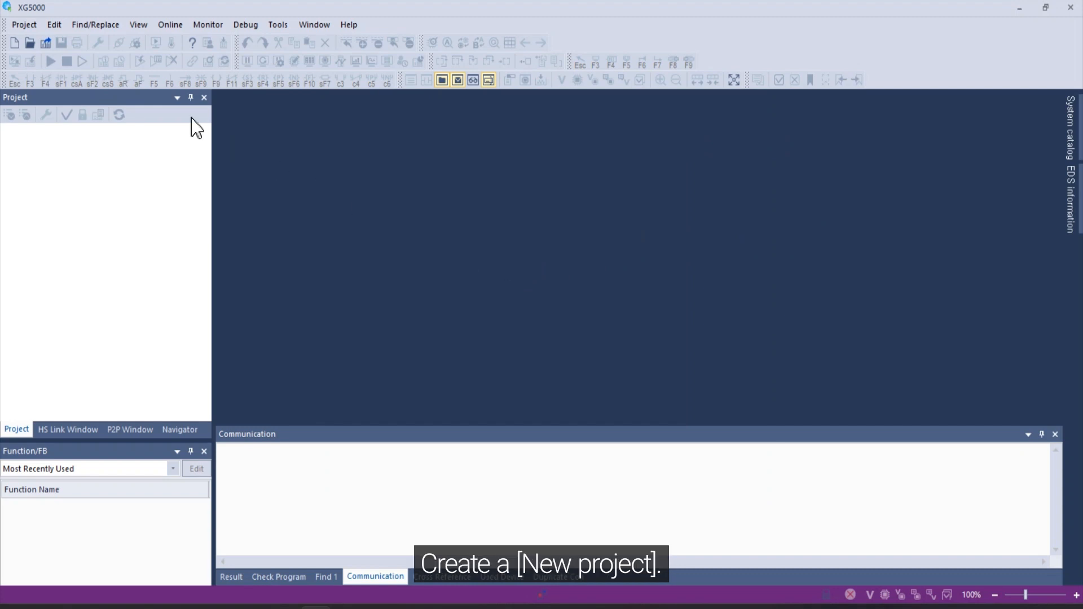
# - Create a new project named tn for XGK-CPUHN with LD programming
pyautogui.click(24, 23)
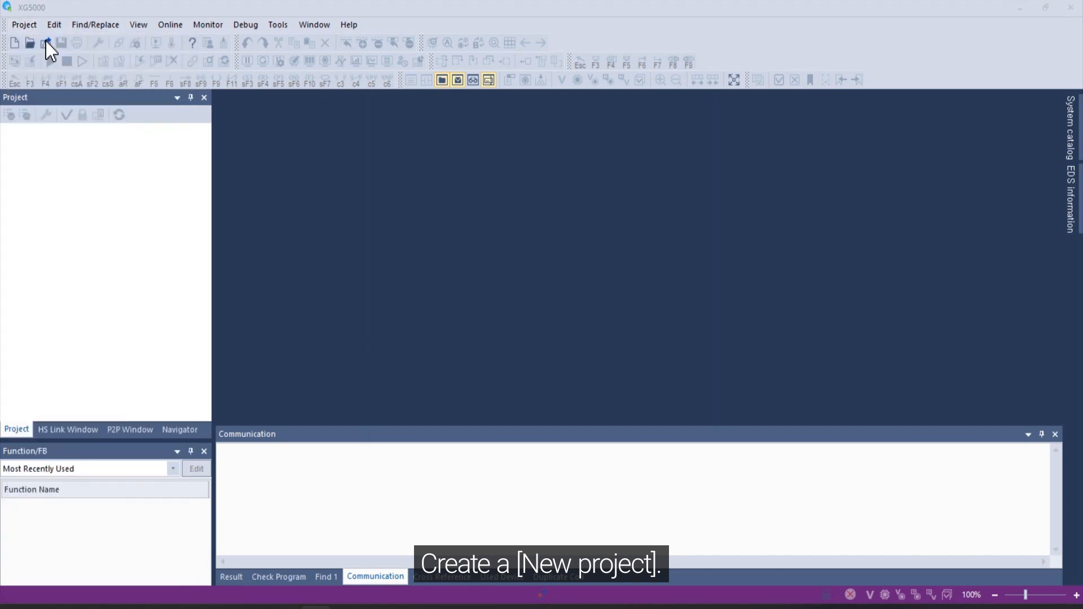
pyautogui.click(14, 42)
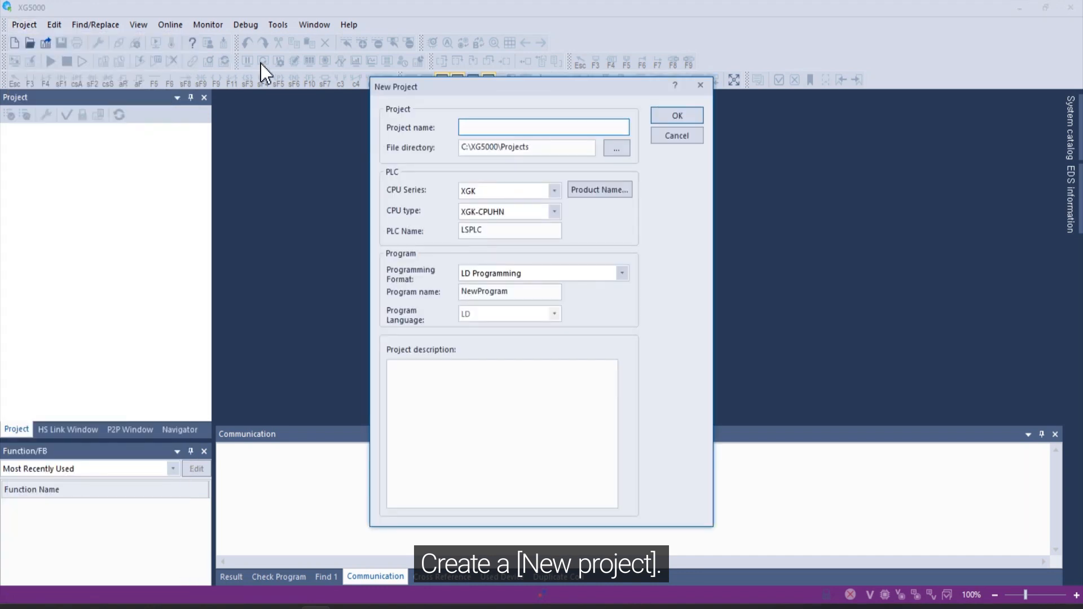
pyautogui.click(543, 126)
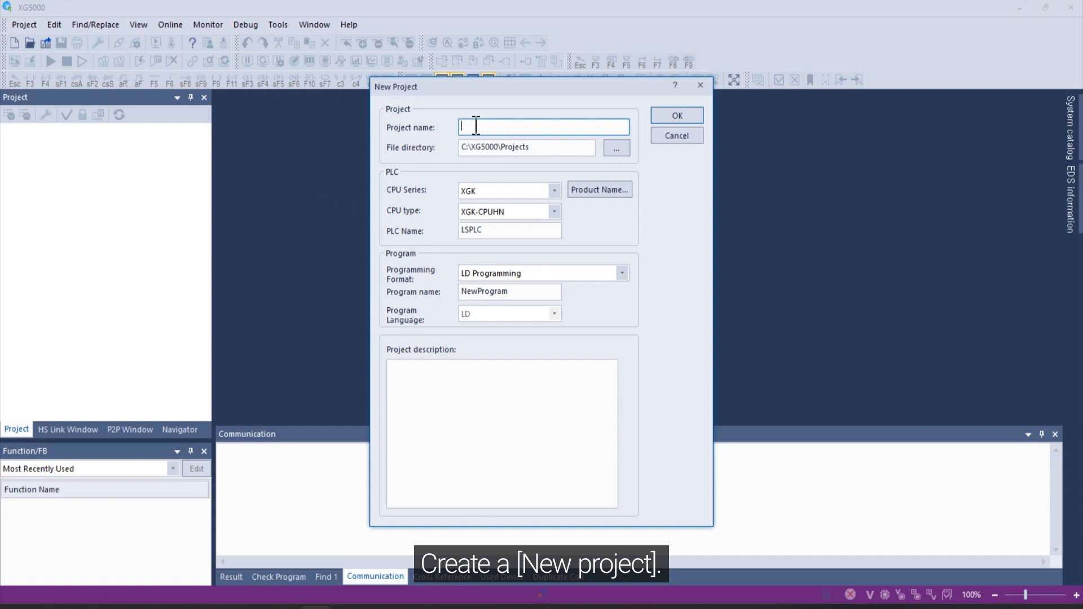
pyautogui.write('tn')
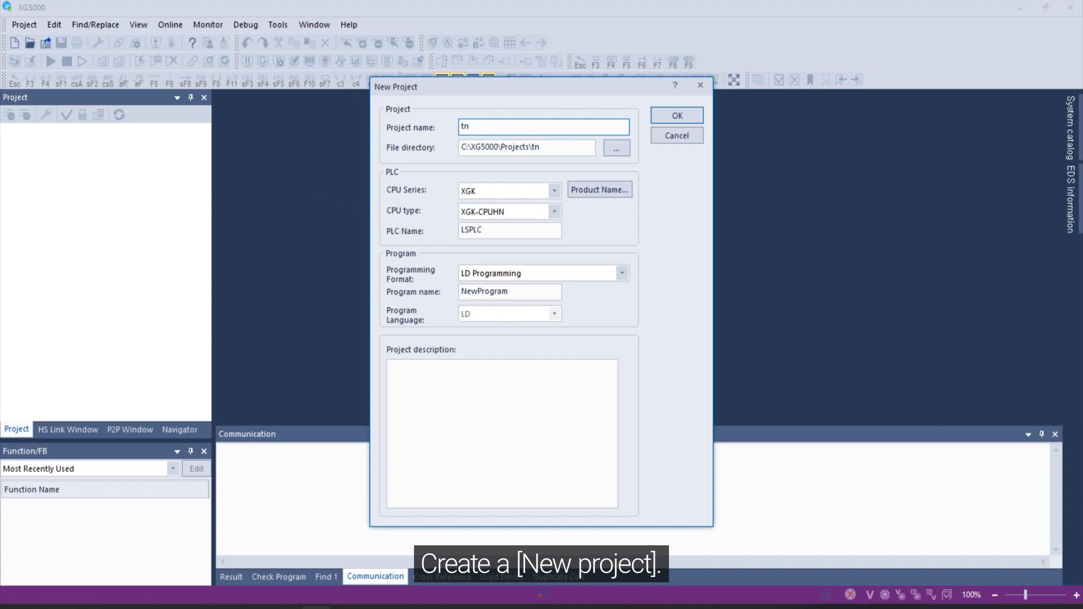
pyautogui.click(676, 115)
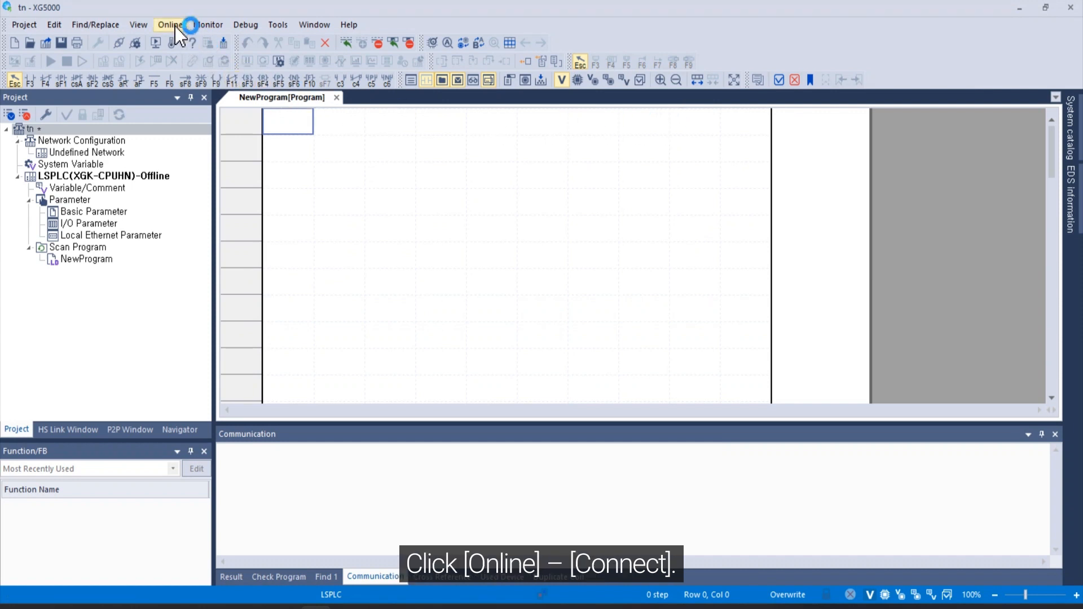
# - Connect to the PLC and view the I/O information for the installed modules
pyautogui.click(170, 24)
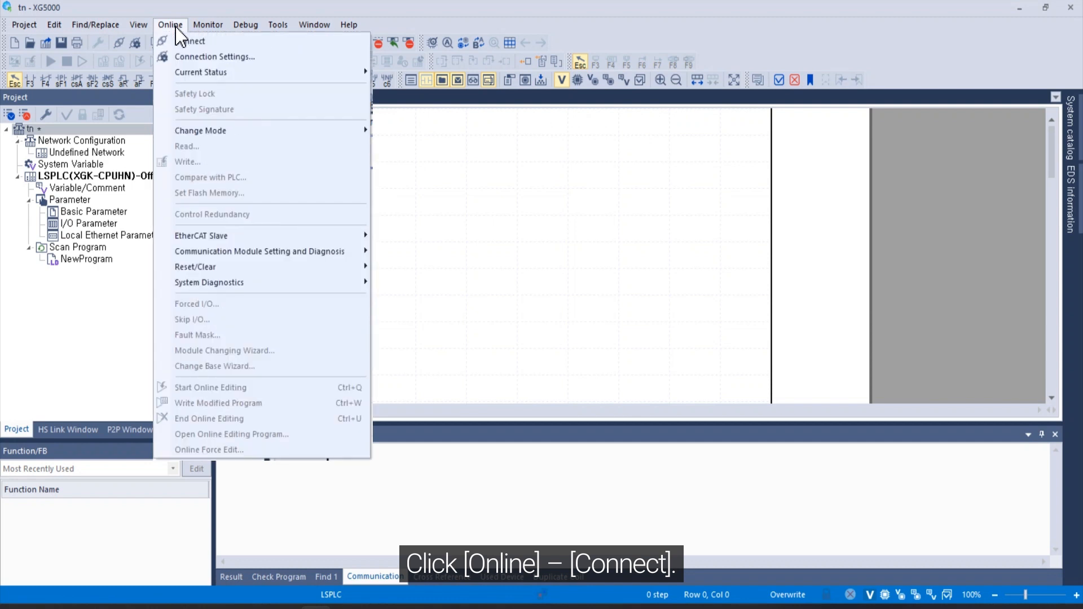
pyautogui.click(195, 41)
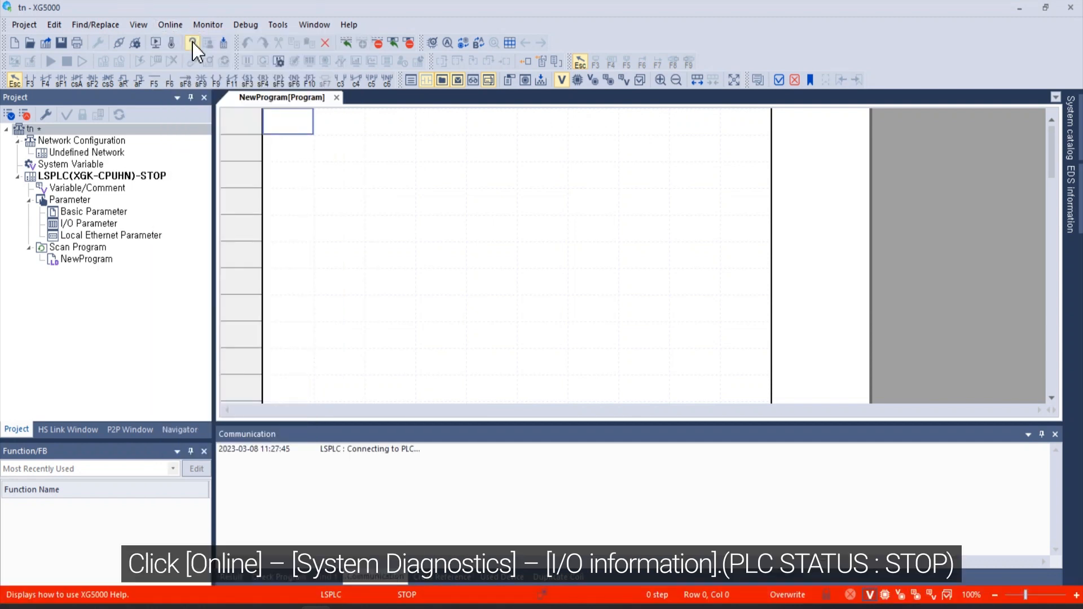
pyautogui.click(192, 43)
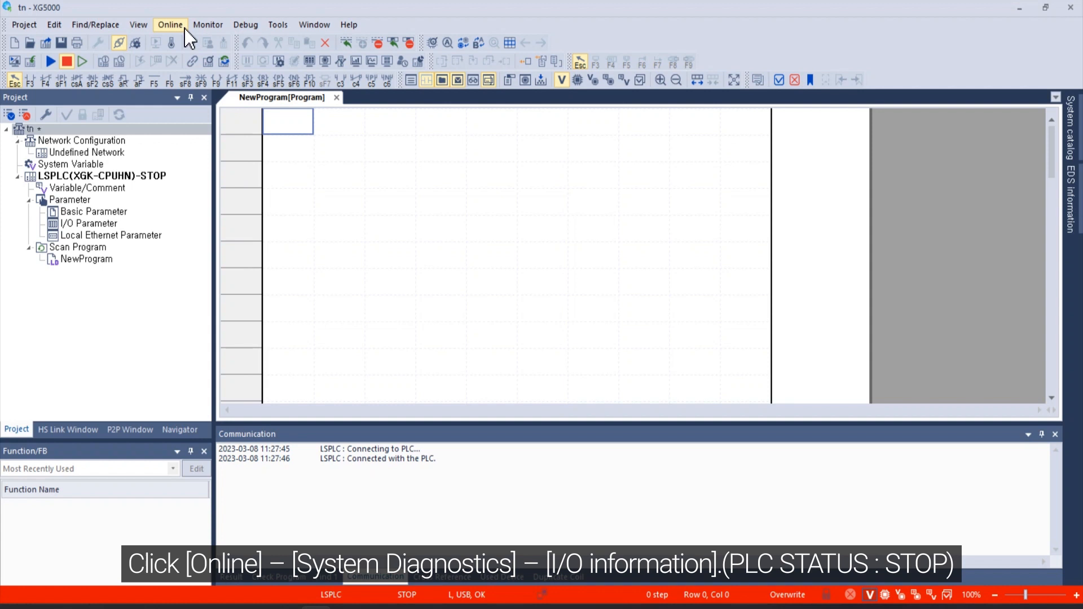
pyautogui.click(171, 24)
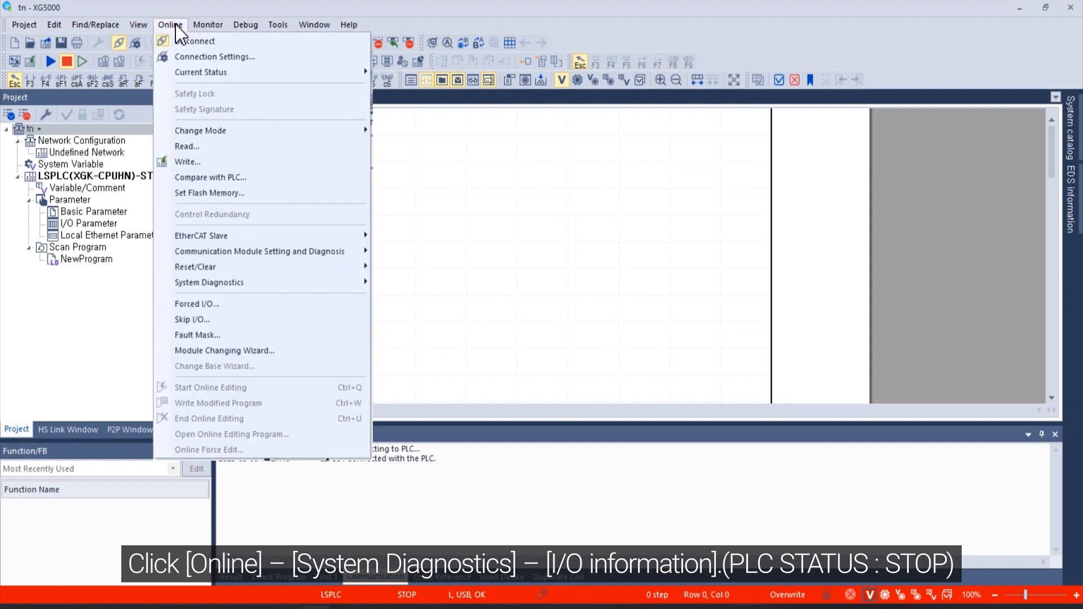
pyautogui.moveTo(257, 249)
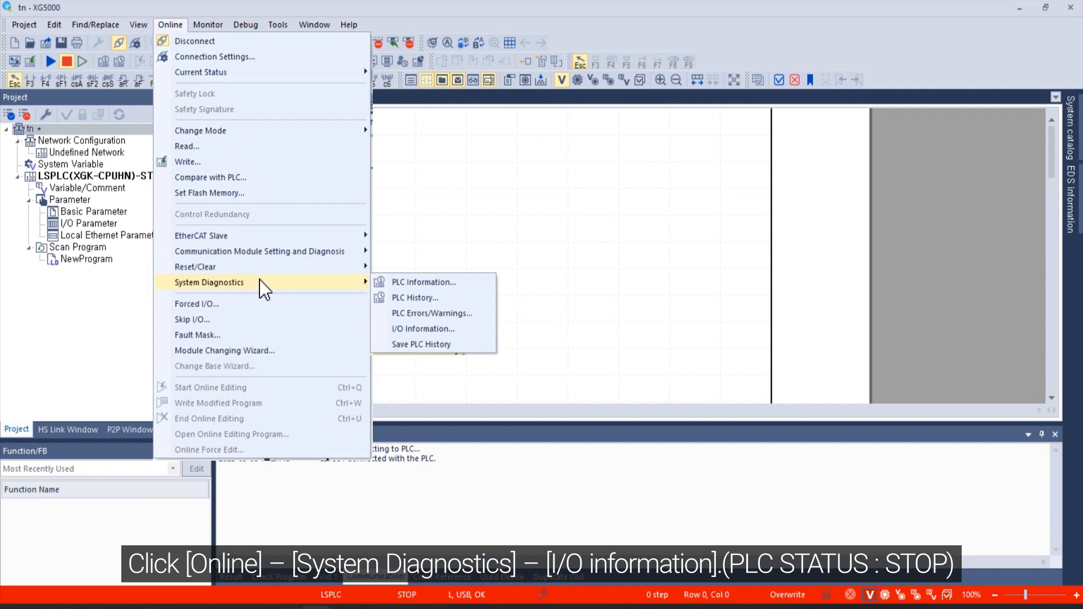
pyautogui.click(422, 328)
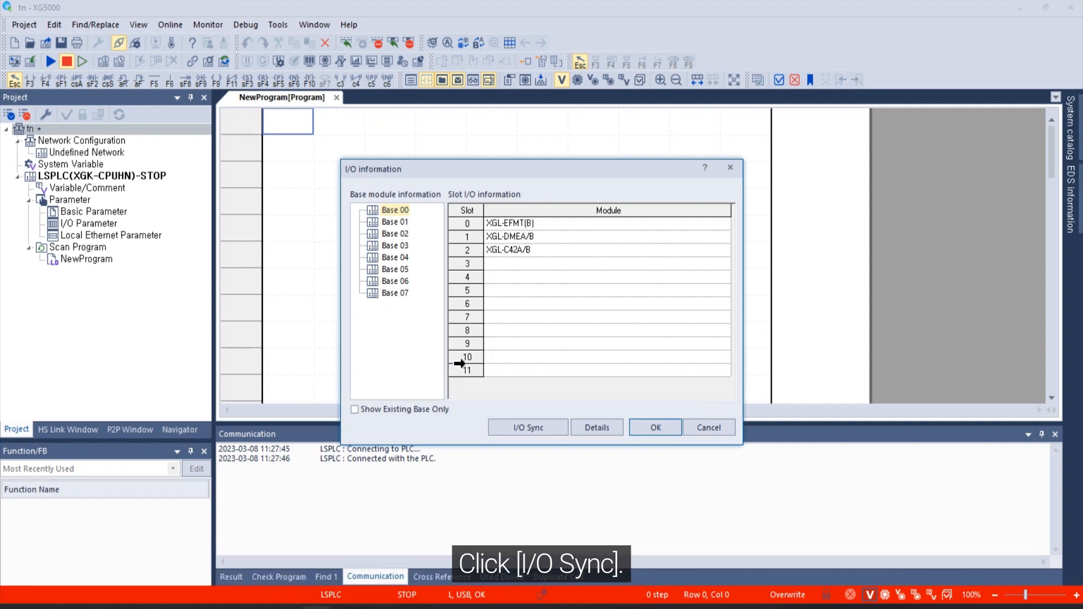
# - Run I/O Sync, overwrite the I/O parameters and close the I/O information
pyautogui.click(527, 426)
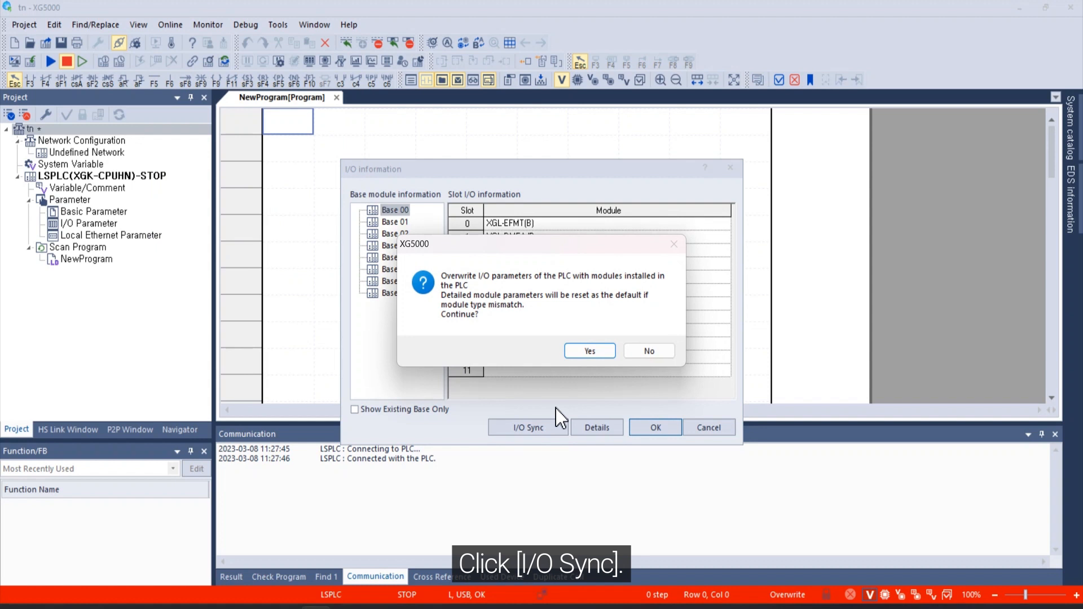
pyautogui.click(589, 350)
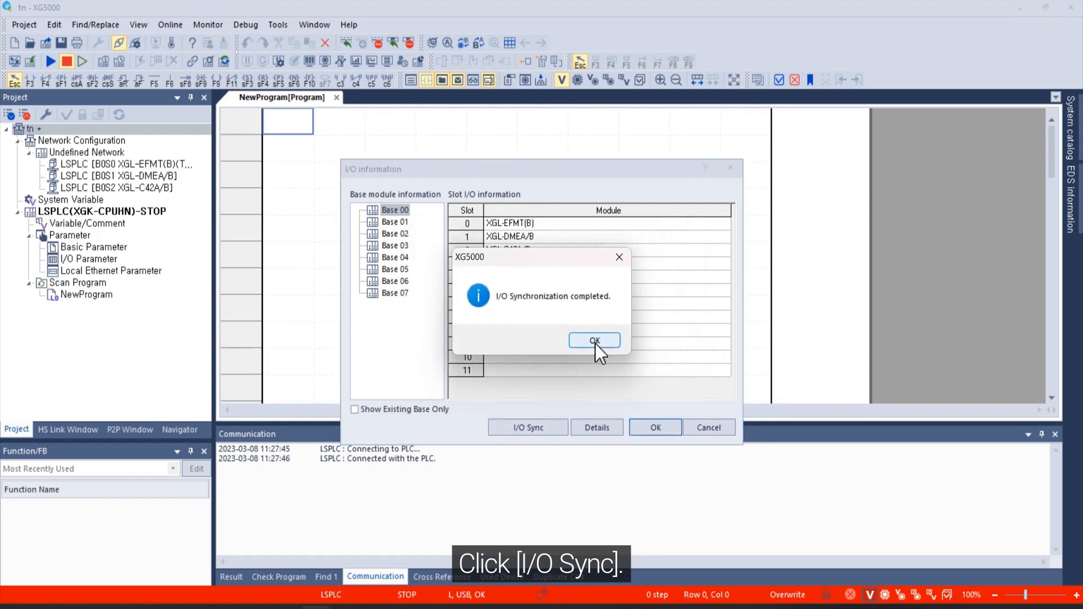
pyautogui.click(594, 340)
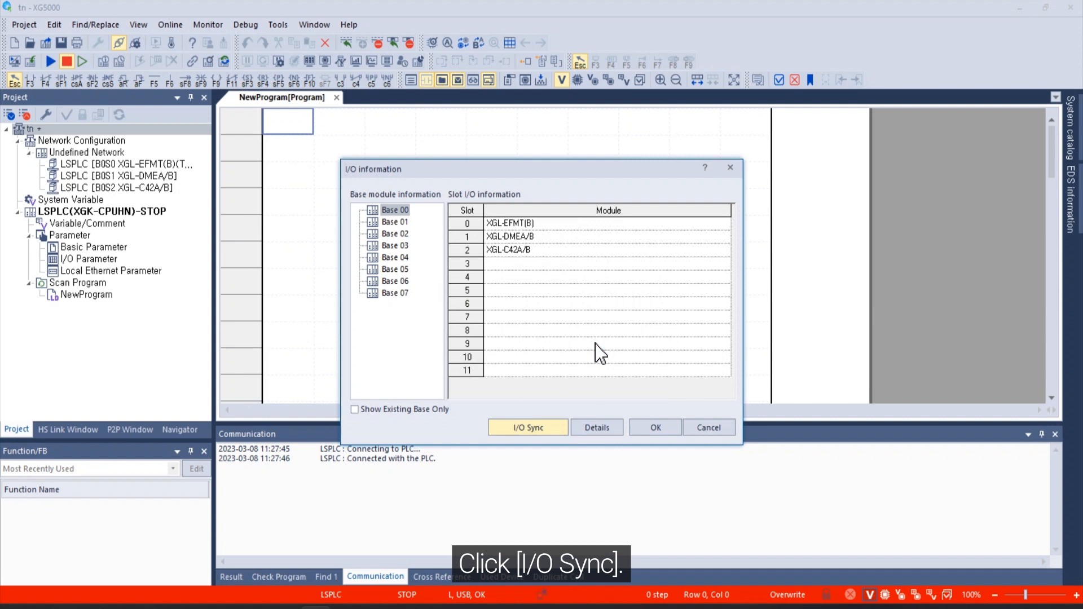
pyautogui.click(654, 427)
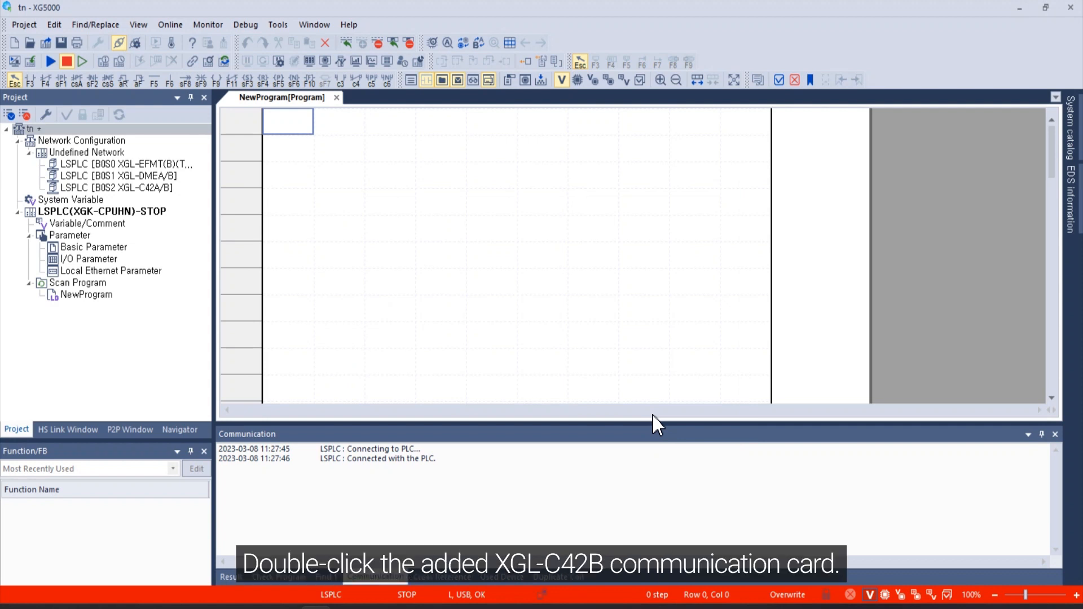
pyautogui.moveTo(158, 197)
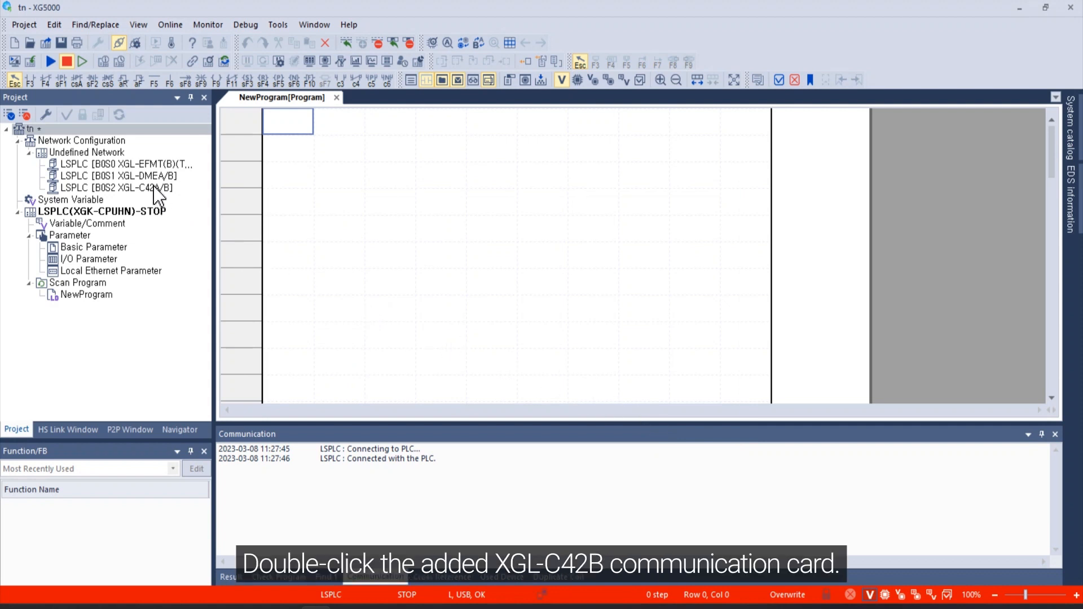
# - Set XGL-C42A/B channel 1 to RS485 at 115200 baud and check the advanced 8N1 settings
pyautogui.doubleClick(116, 189)
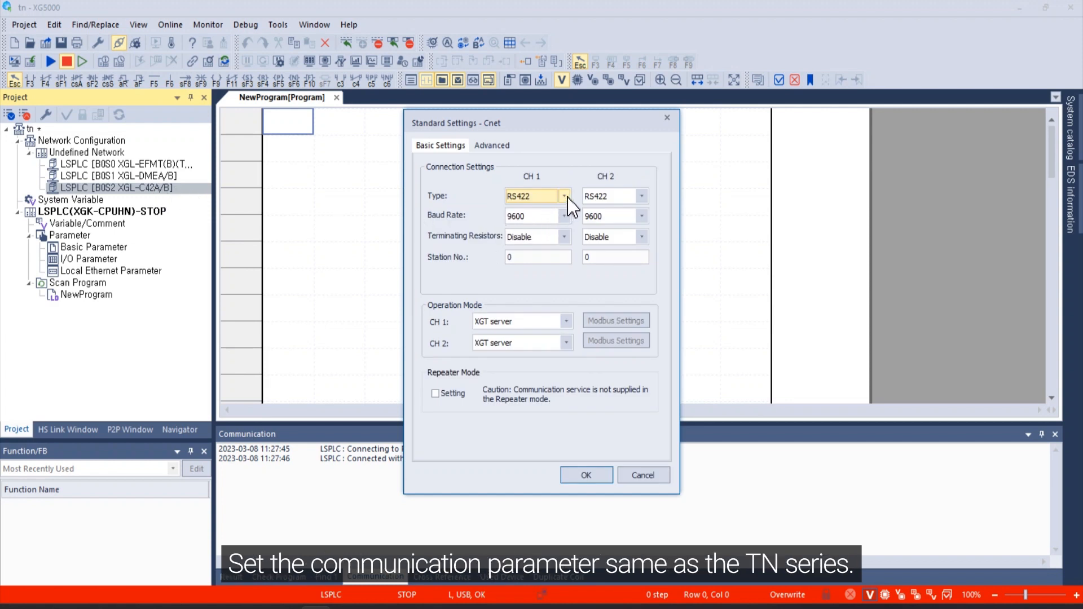
pyautogui.click(564, 195)
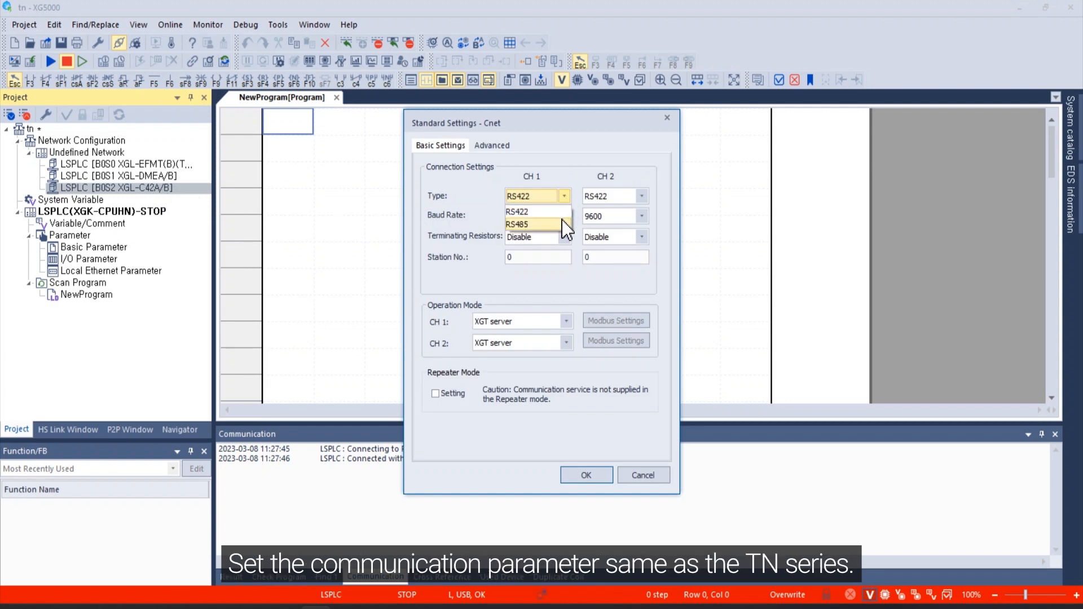
pyautogui.click(517, 224)
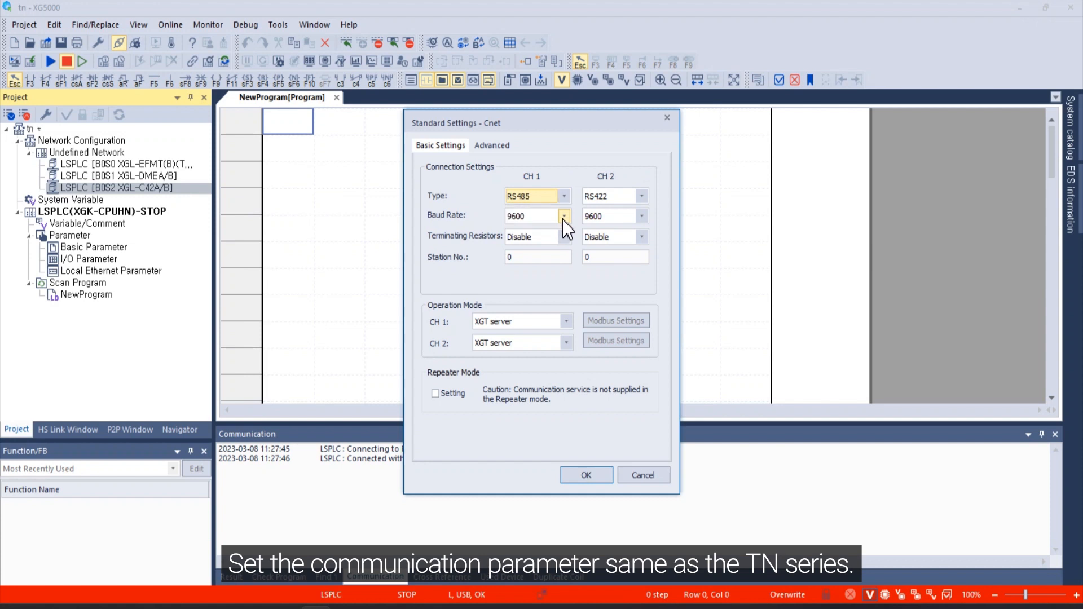
pyautogui.click(564, 215)
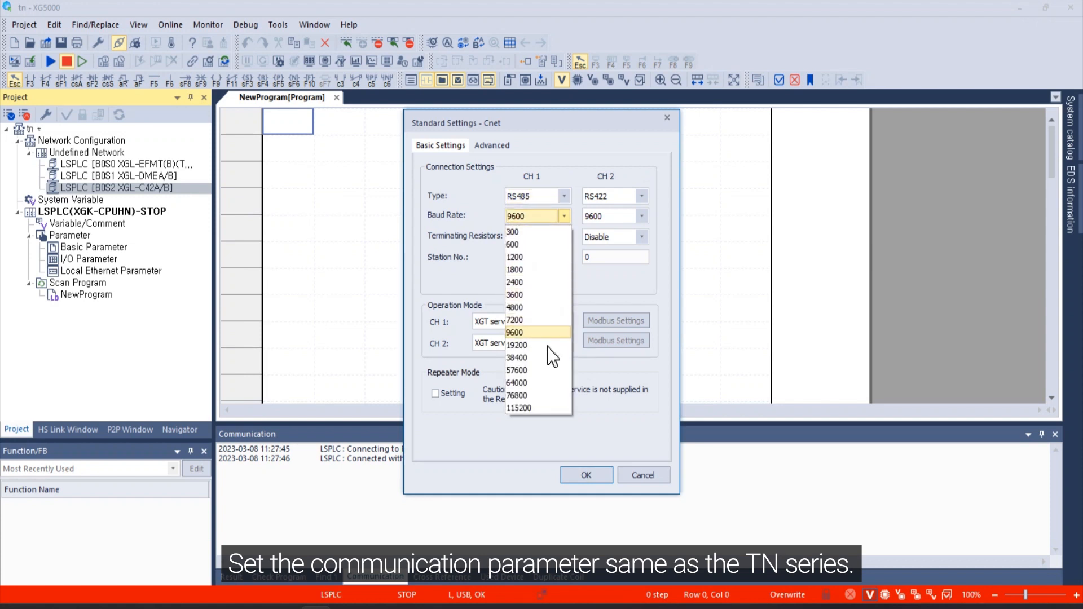
pyautogui.click(519, 409)
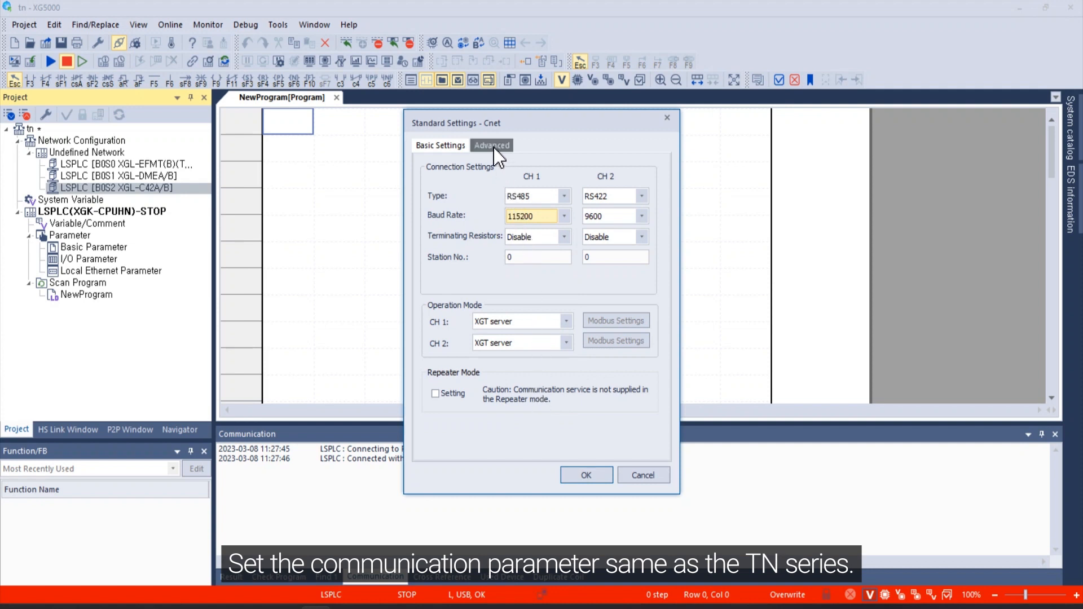
pyautogui.click(491, 145)
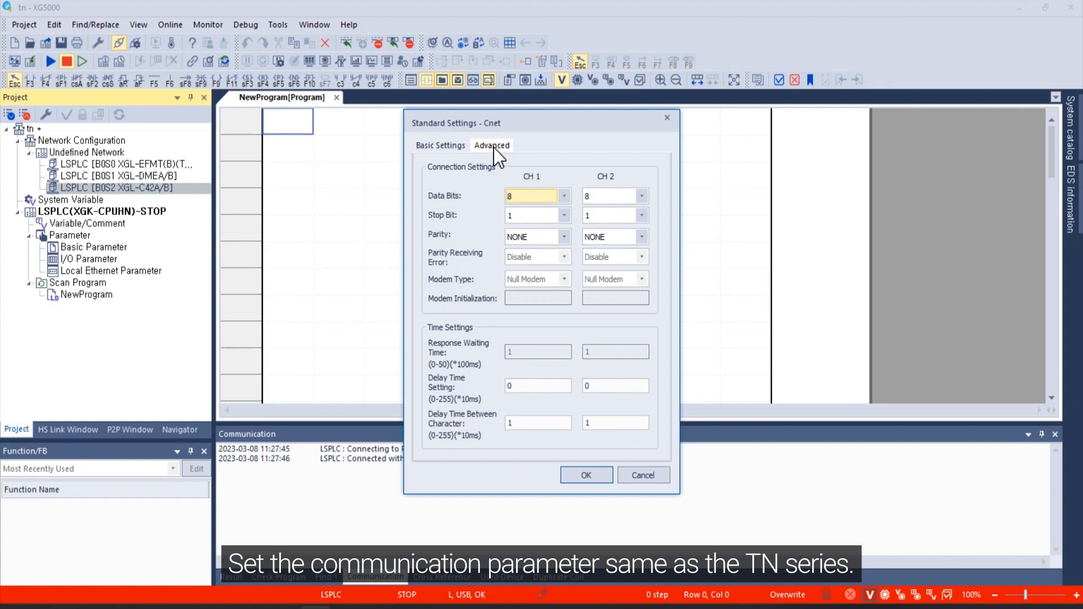
pyautogui.moveTo(515, 193)
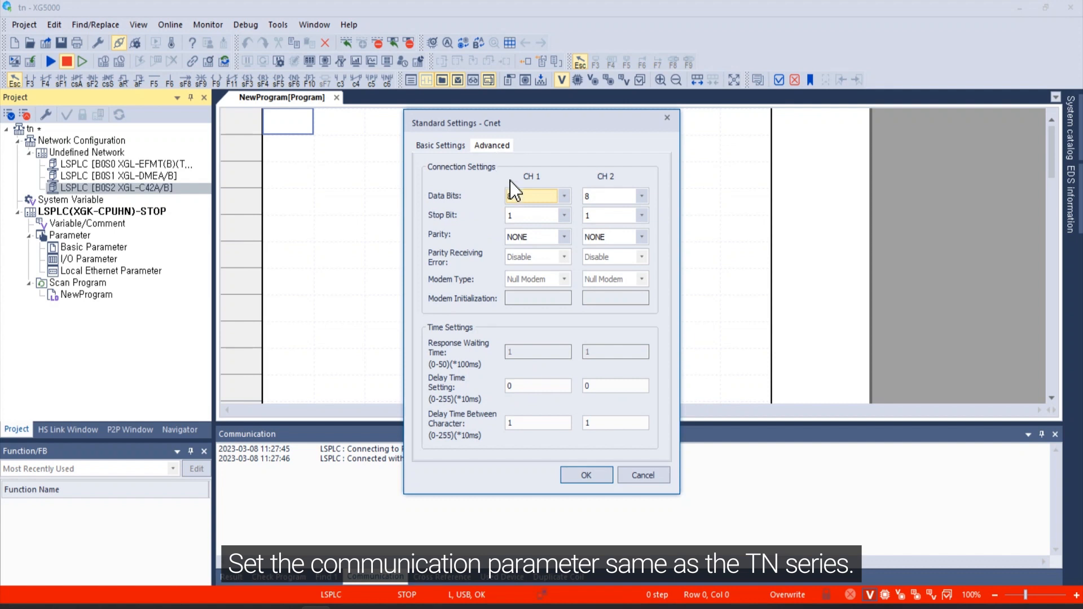
pyautogui.click(586, 475)
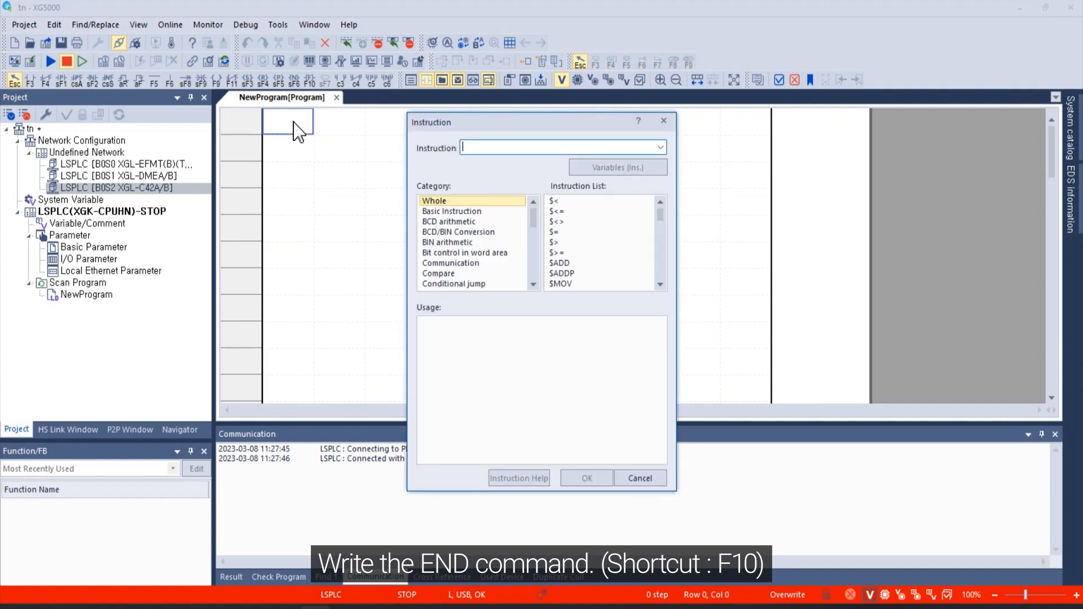
# - Insert the END instruction on rung 0 of the ladder program
pyautogui.write('END')
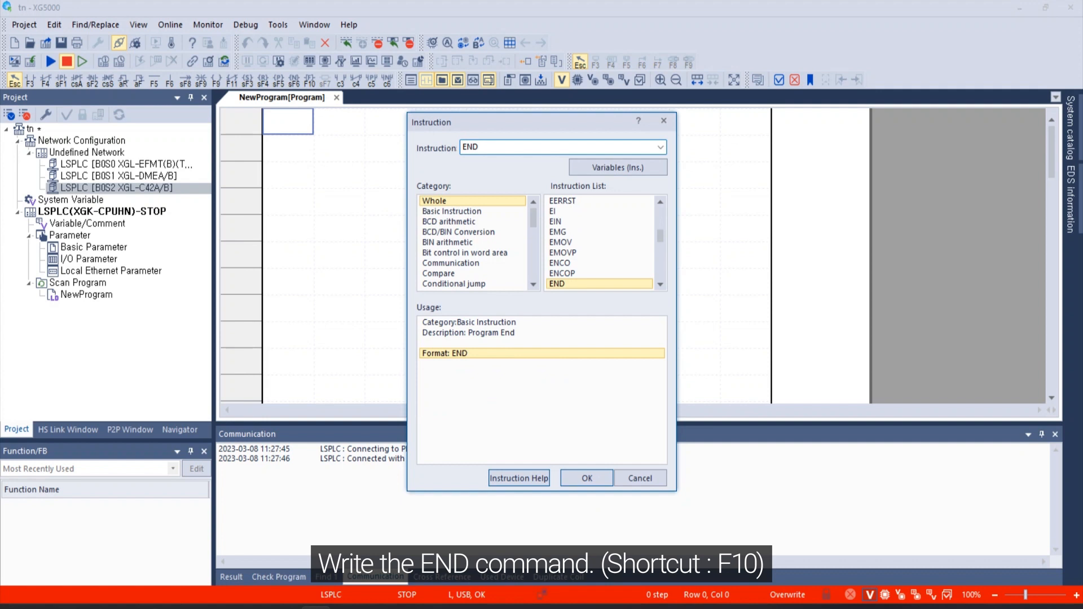
pyautogui.click(586, 478)
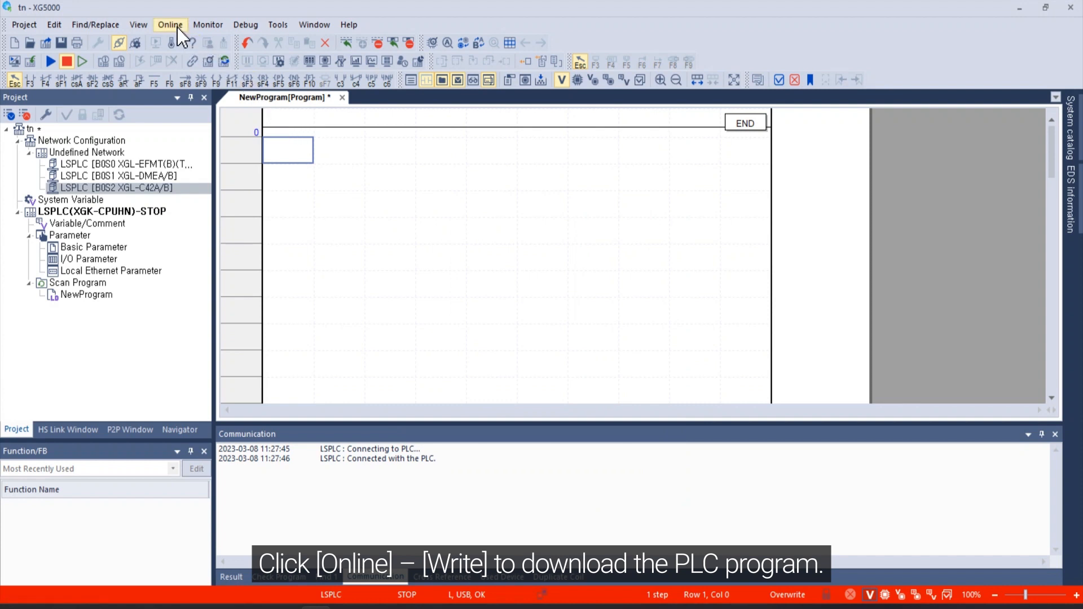
# - Write the program and parameters to the PLC, accept the Ethernet warning and reset the PLC
pyautogui.click(170, 24)
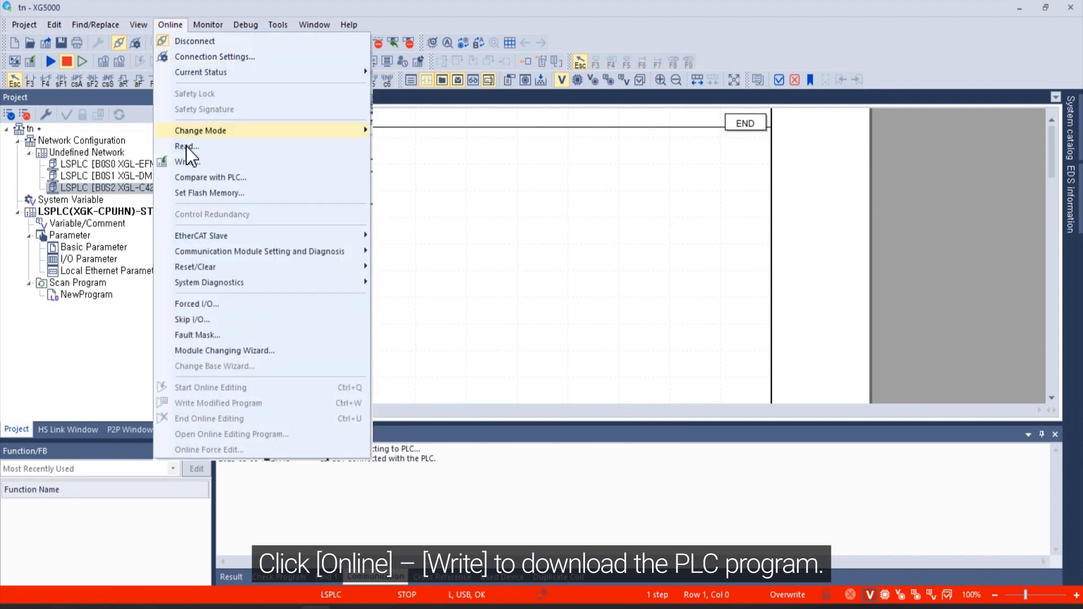
pyautogui.click(184, 162)
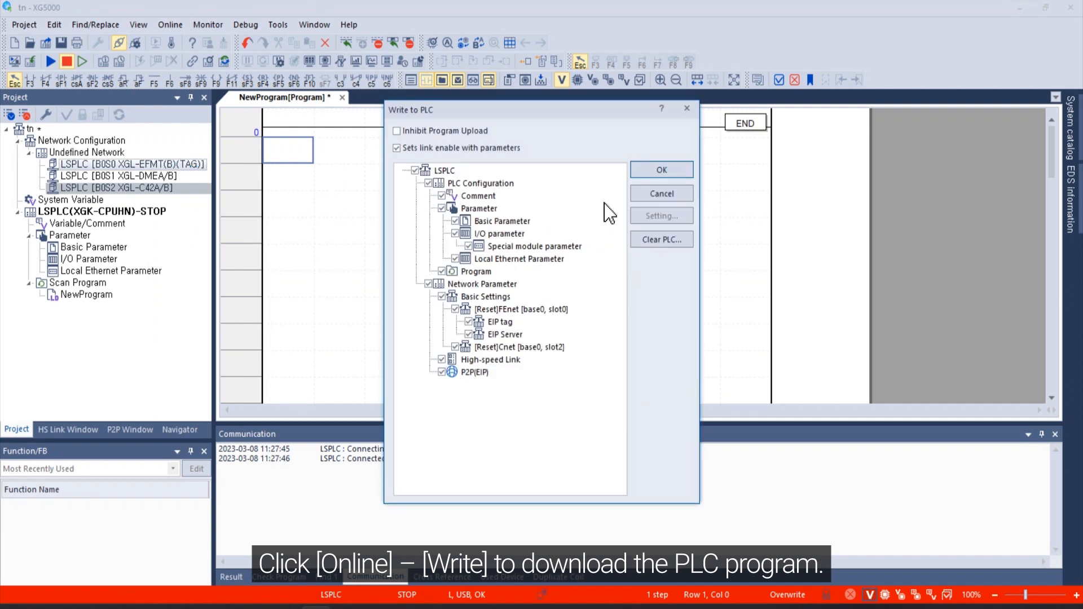
pyautogui.click(661, 169)
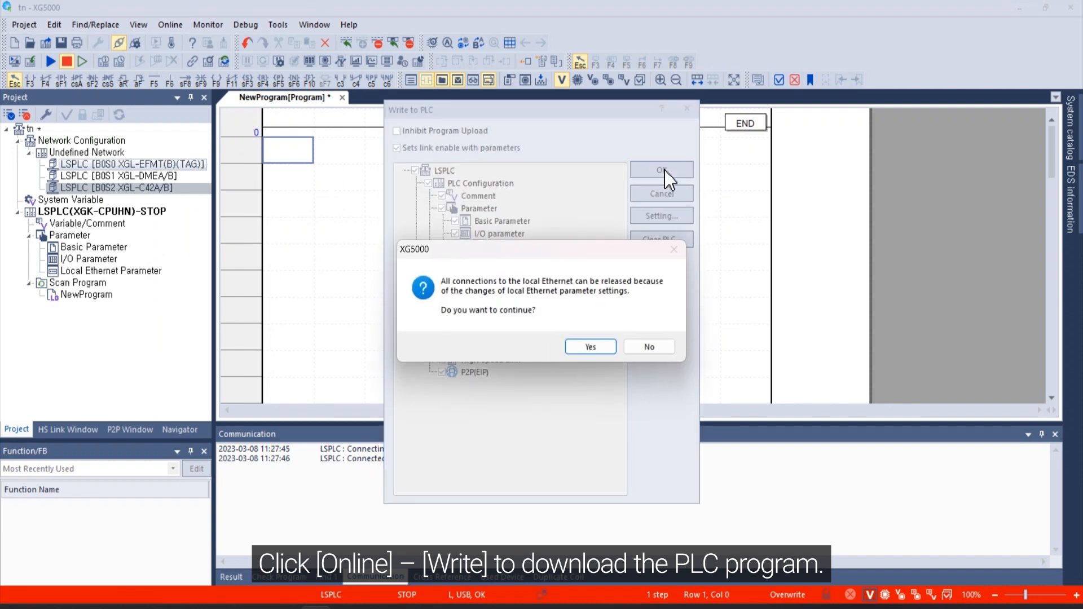
pyautogui.moveTo(615, 337)
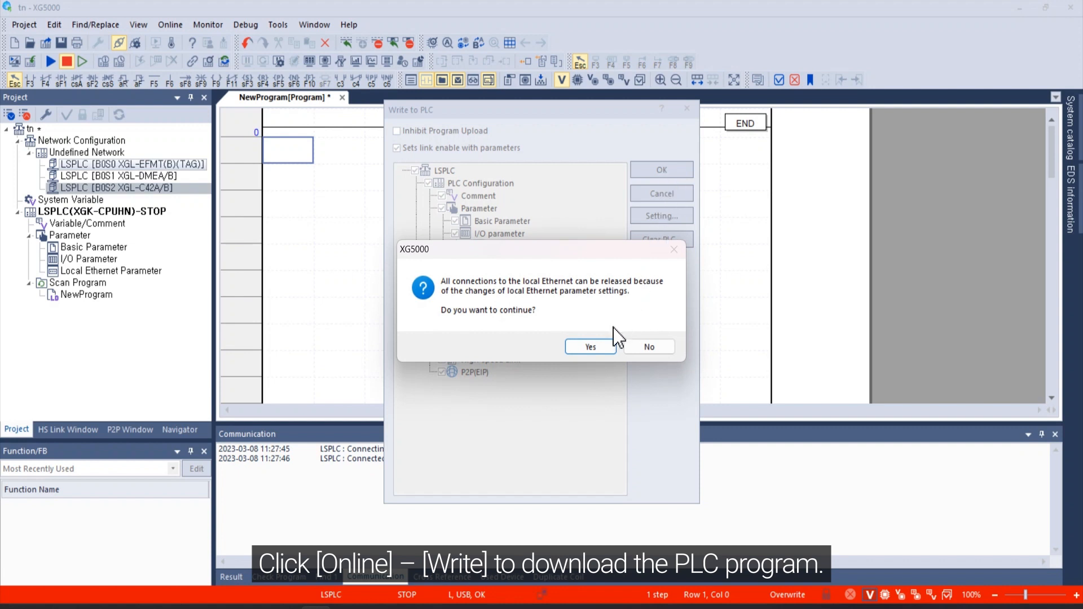
pyautogui.click(589, 347)
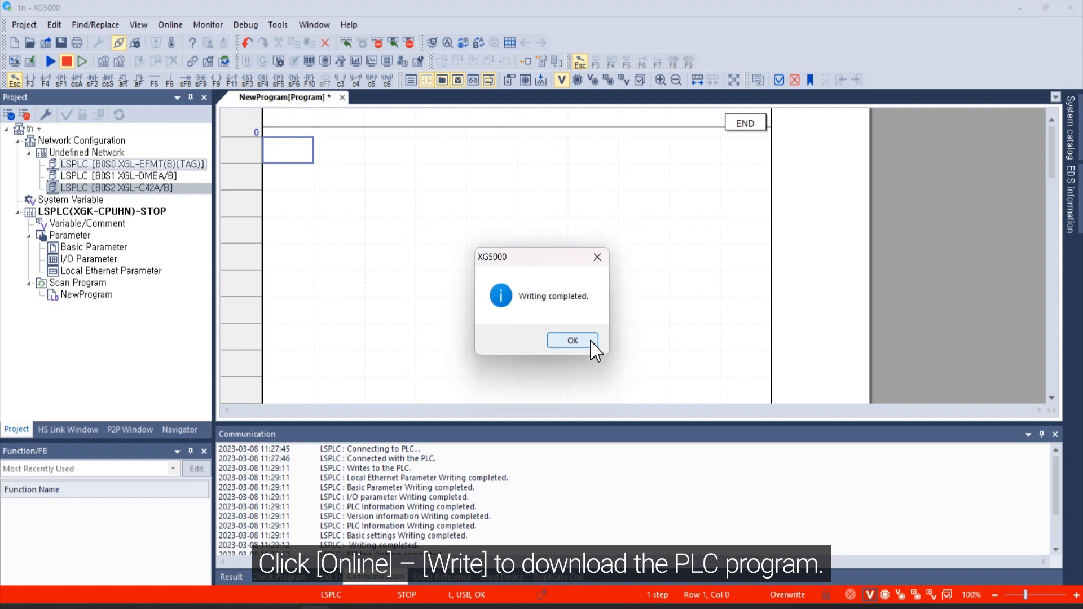
pyautogui.click(571, 341)
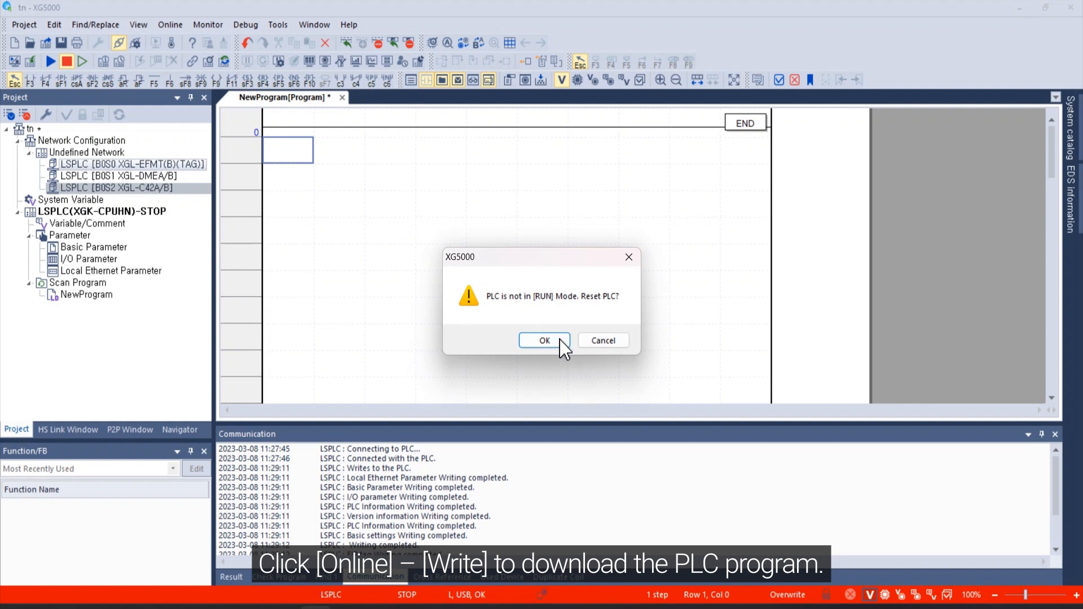
pyautogui.click(544, 340)
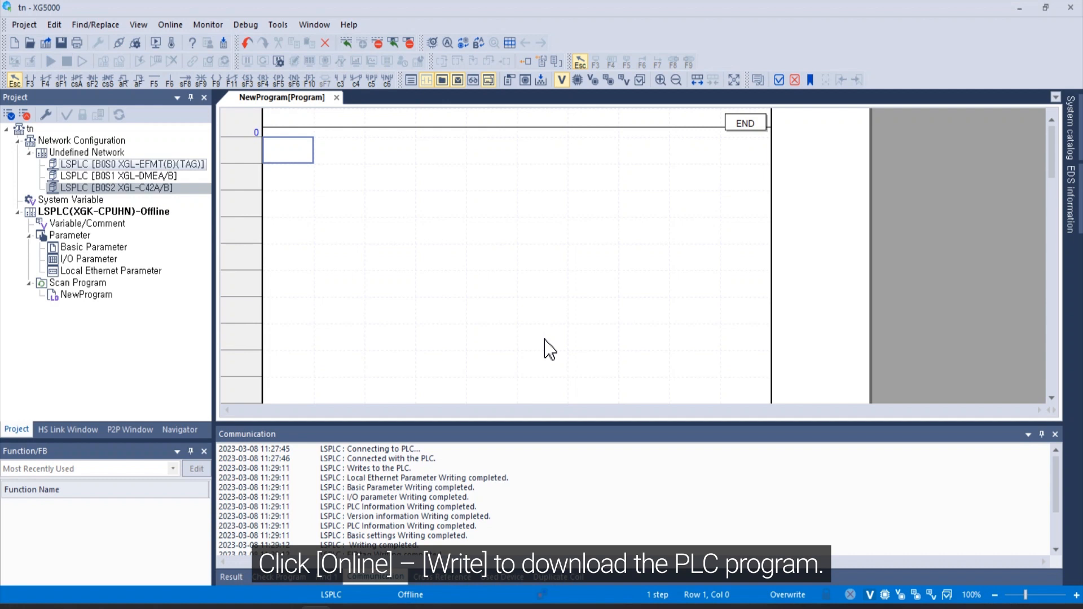
pyautogui.moveTo(540, 344)
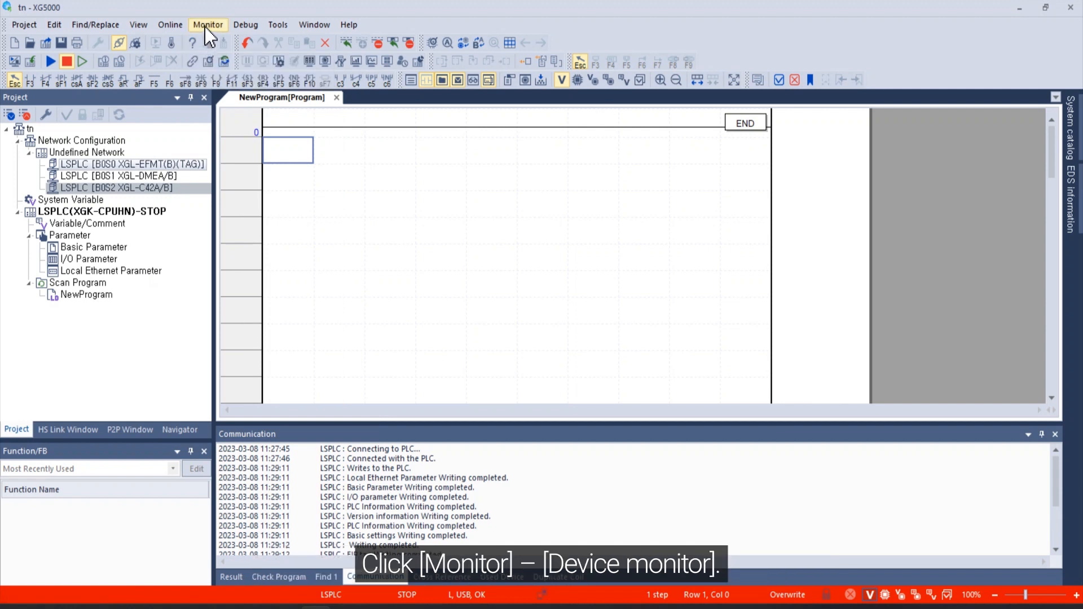
# - Start Device Monitoring maximized with the device address box ready
pyautogui.click(208, 24)
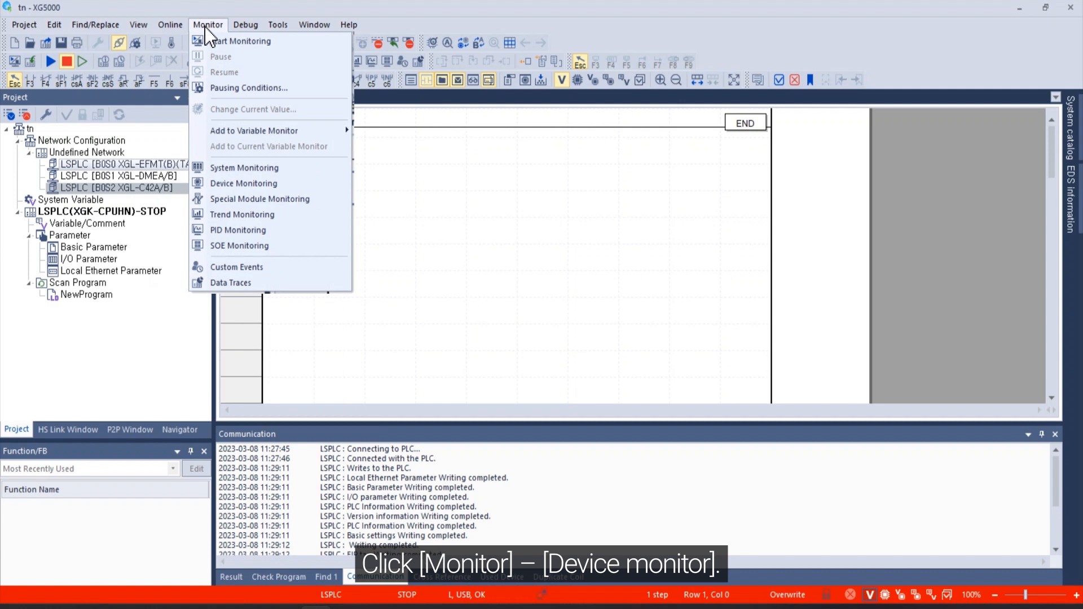
pyautogui.moveTo(243, 182)
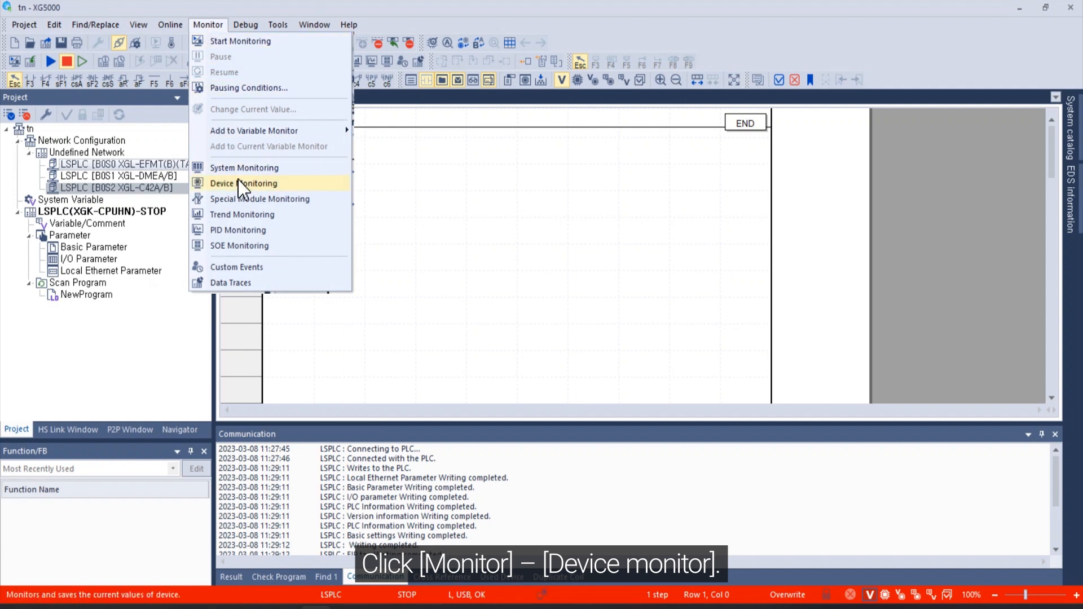
pyautogui.click(243, 183)
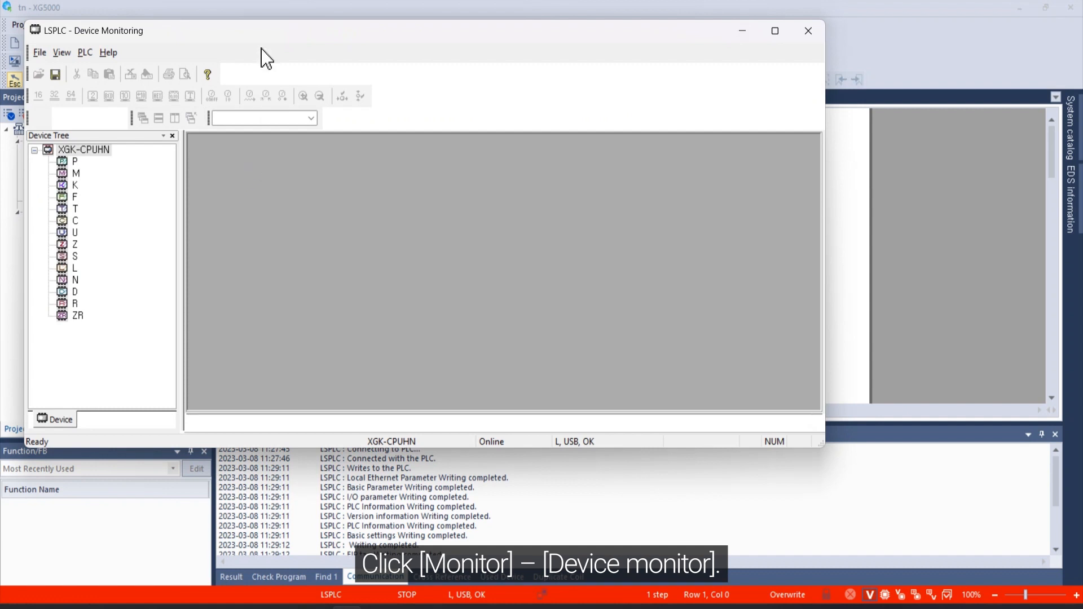
pyautogui.click(775, 30)
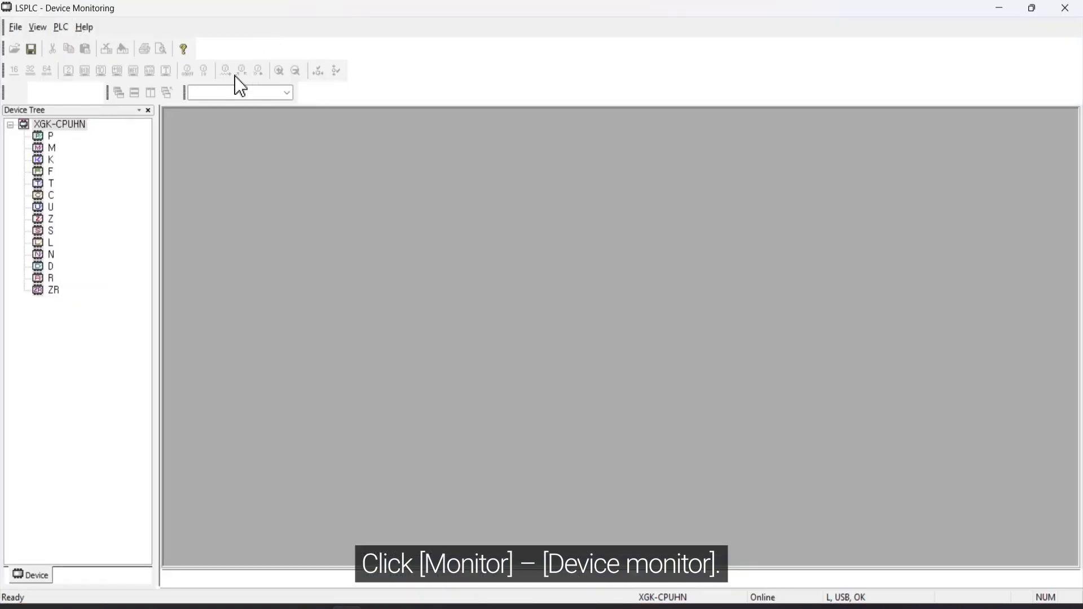
pyautogui.click(239, 91)
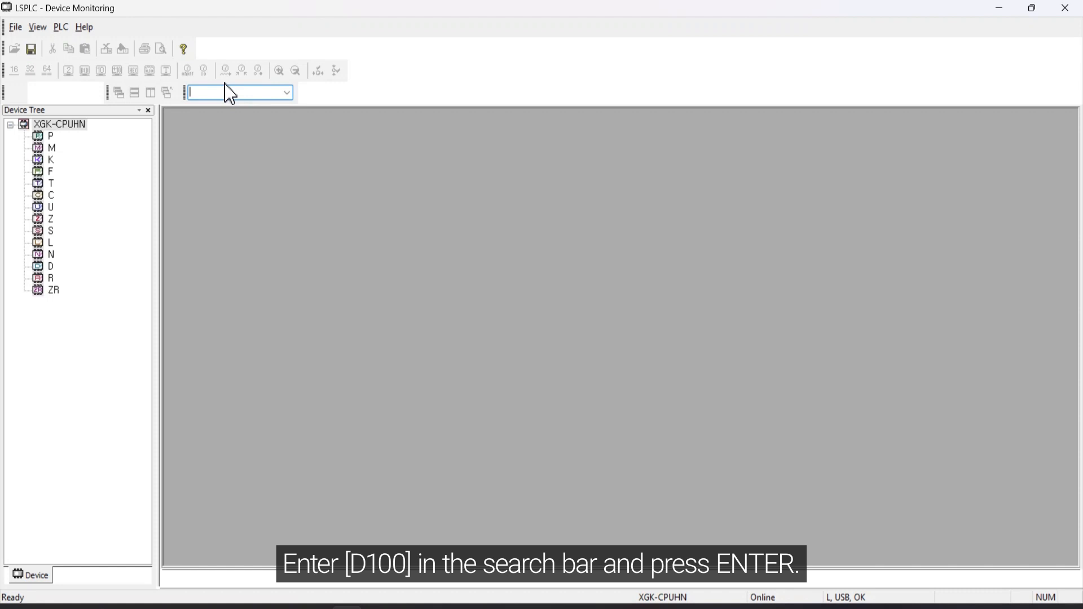
# - Look up d100 to show the D device table from D100 with live controller values
pyautogui.write('d100')
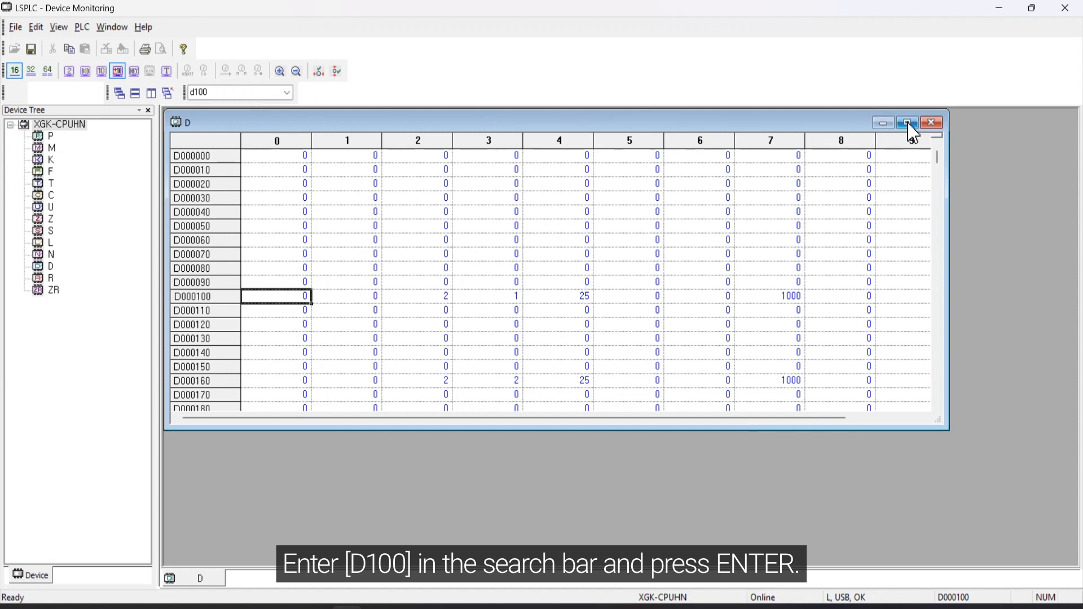
pyautogui.click(906, 122)
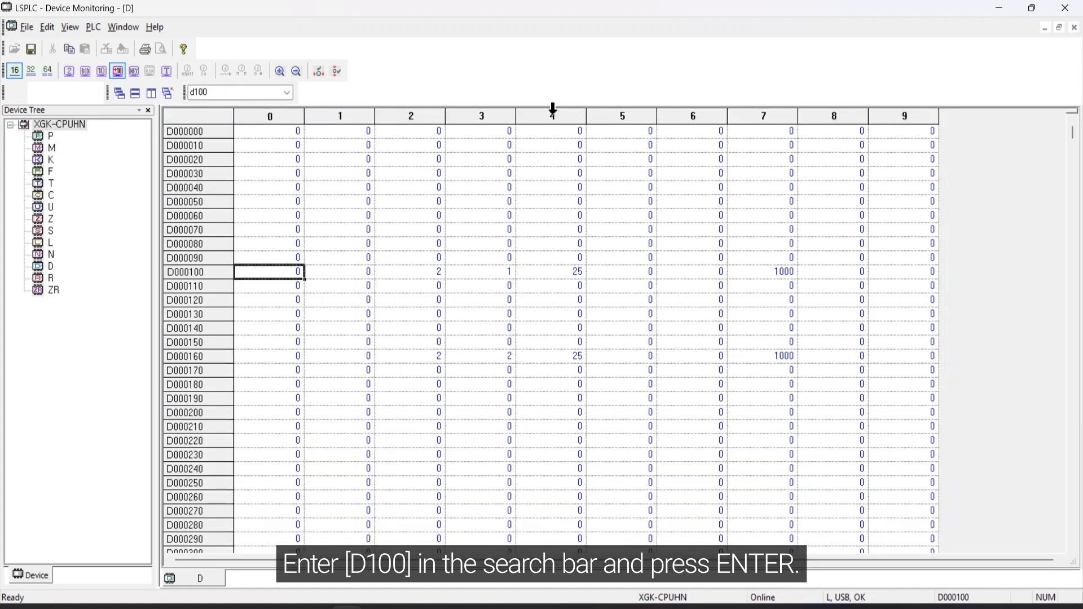
pyautogui.click(278, 70)
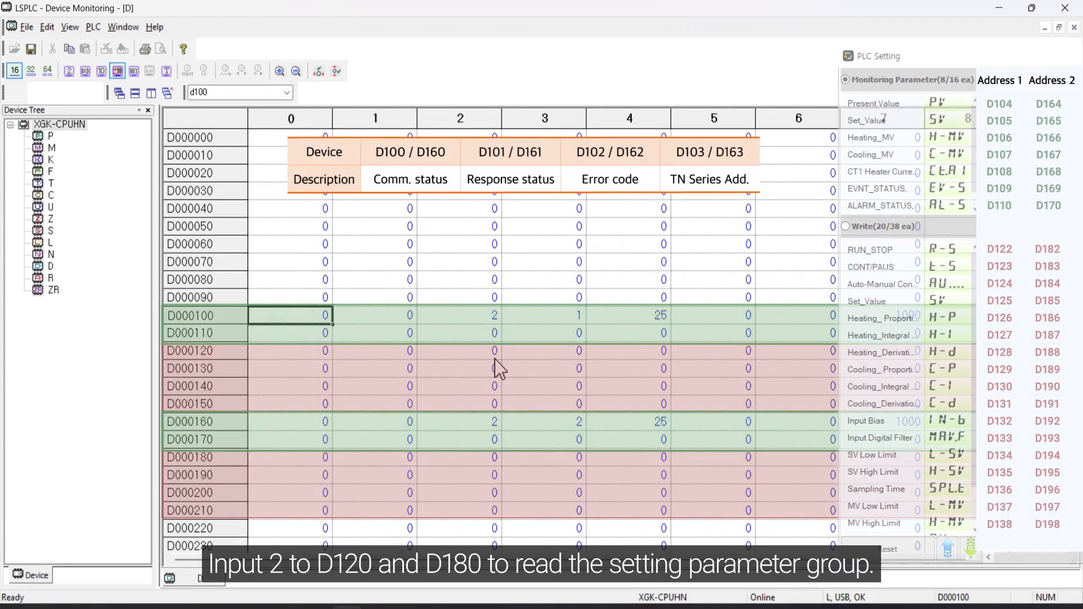
# - Set D120 and D180 to 2 so parameters fill rows D130 and D190
pyautogui.doubleClick(290, 351)
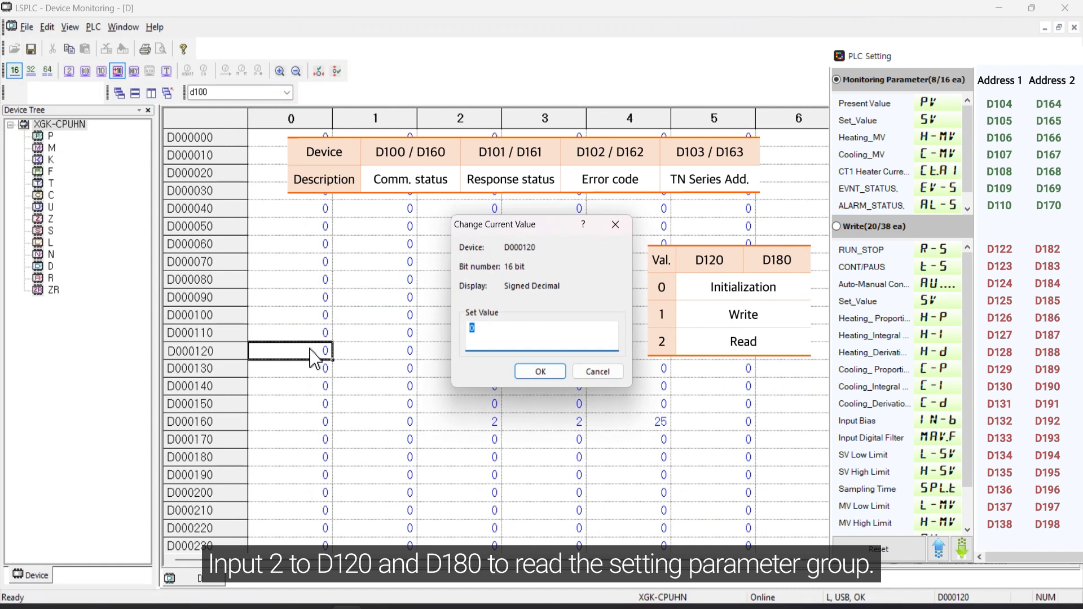
pyautogui.write('2')
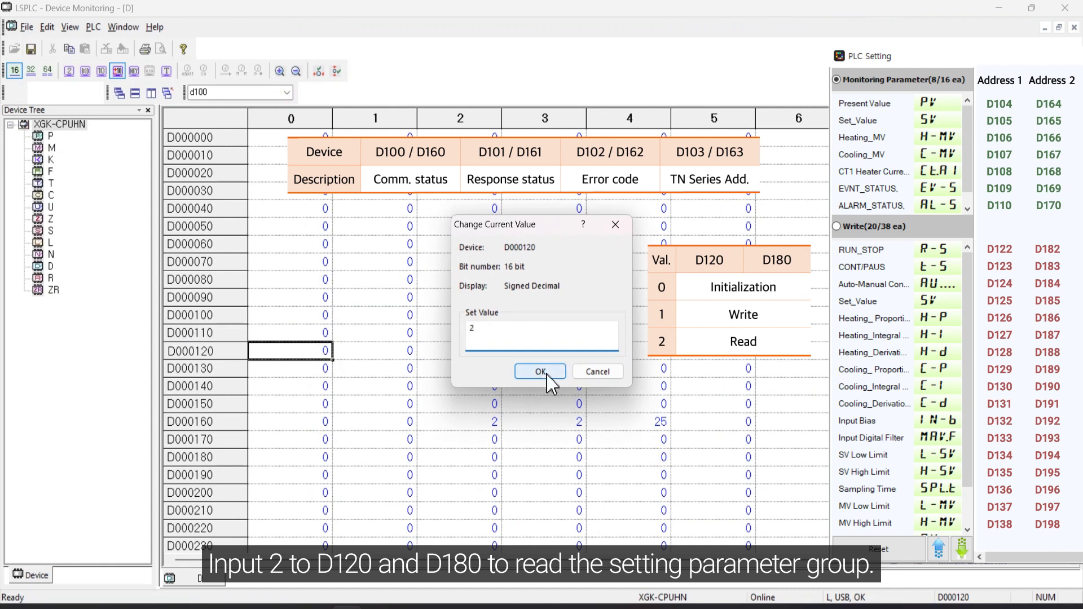
pyautogui.click(541, 371)
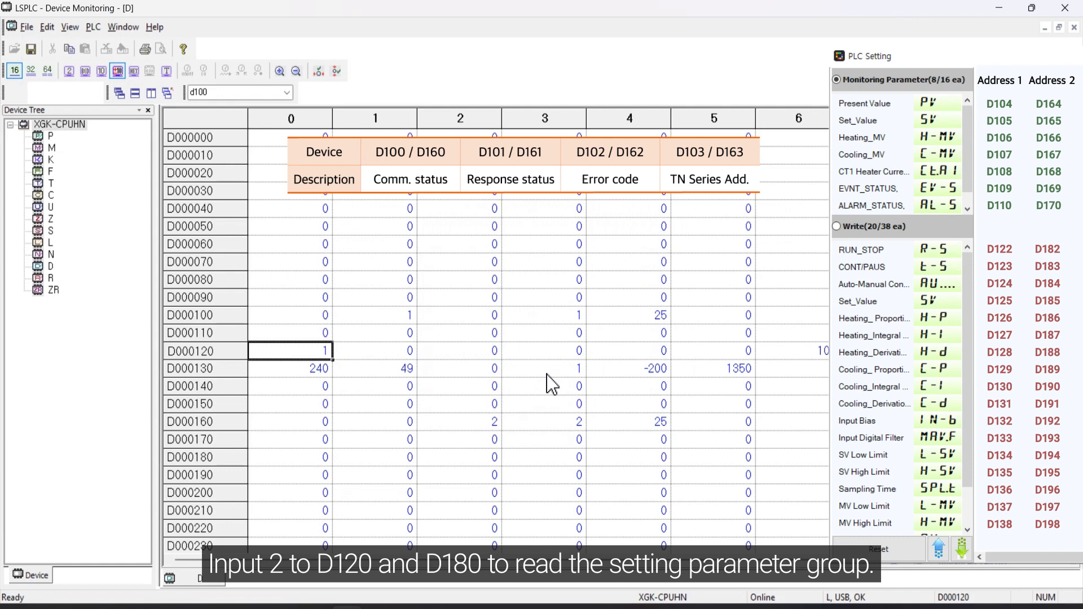
pyautogui.moveTo(321, 462)
pyautogui.write('2')
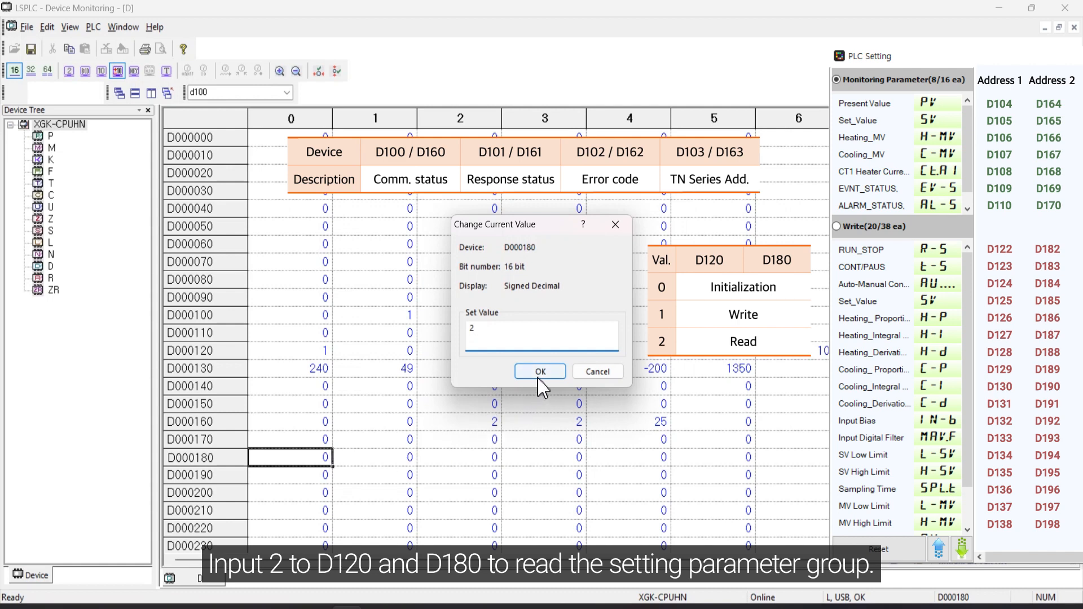
pyautogui.click(539, 372)
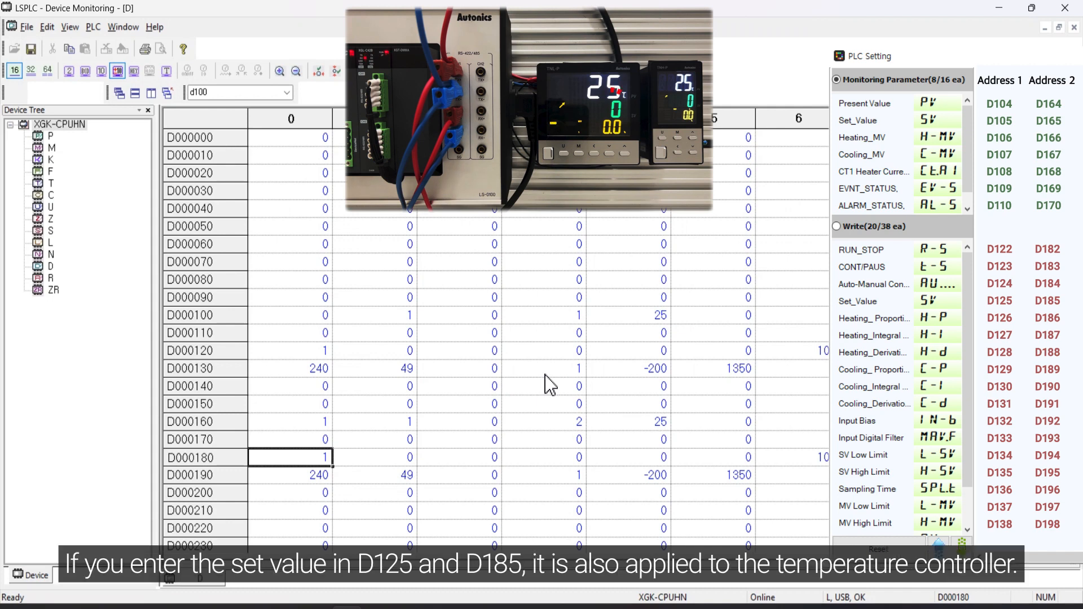
# - Write set value 50 to D125 and D185 so both temperature controllers use 50
pyautogui.doubleClick(713, 351)
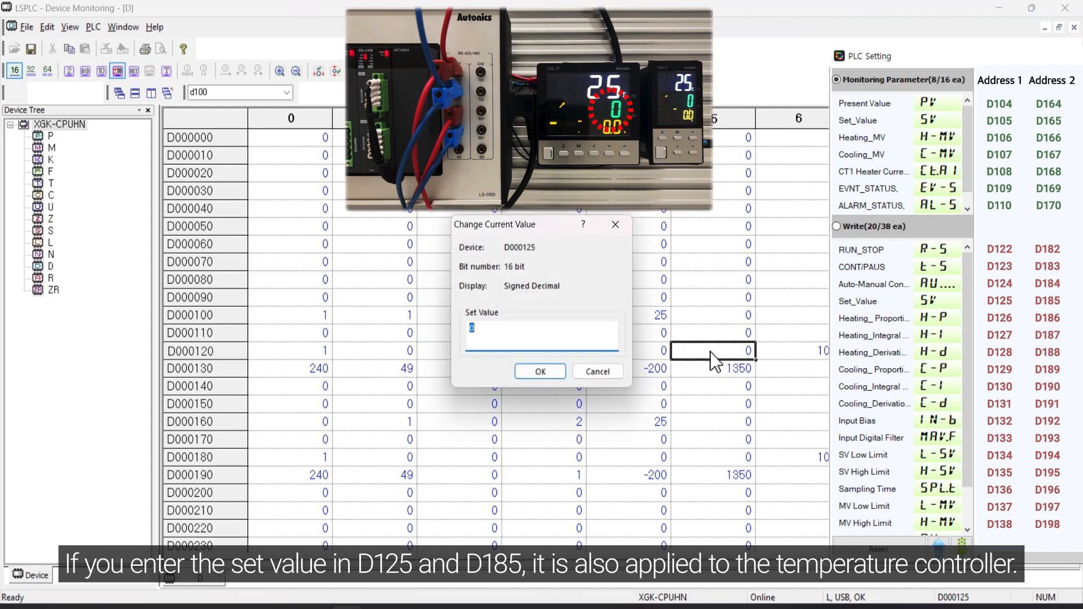
pyautogui.click(539, 371)
pyautogui.write('50')
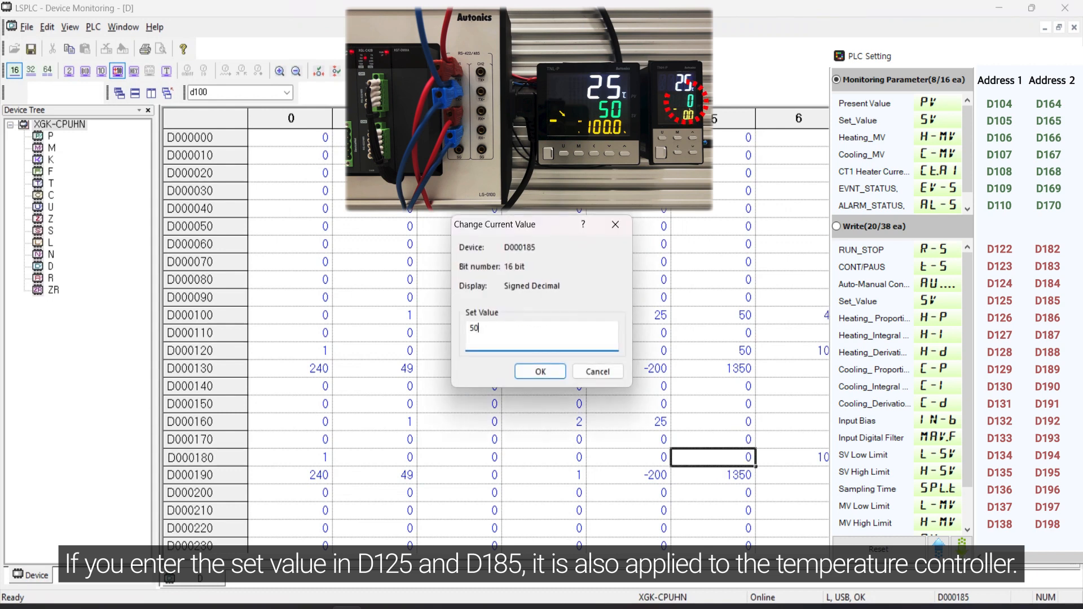
pyautogui.click(540, 371)
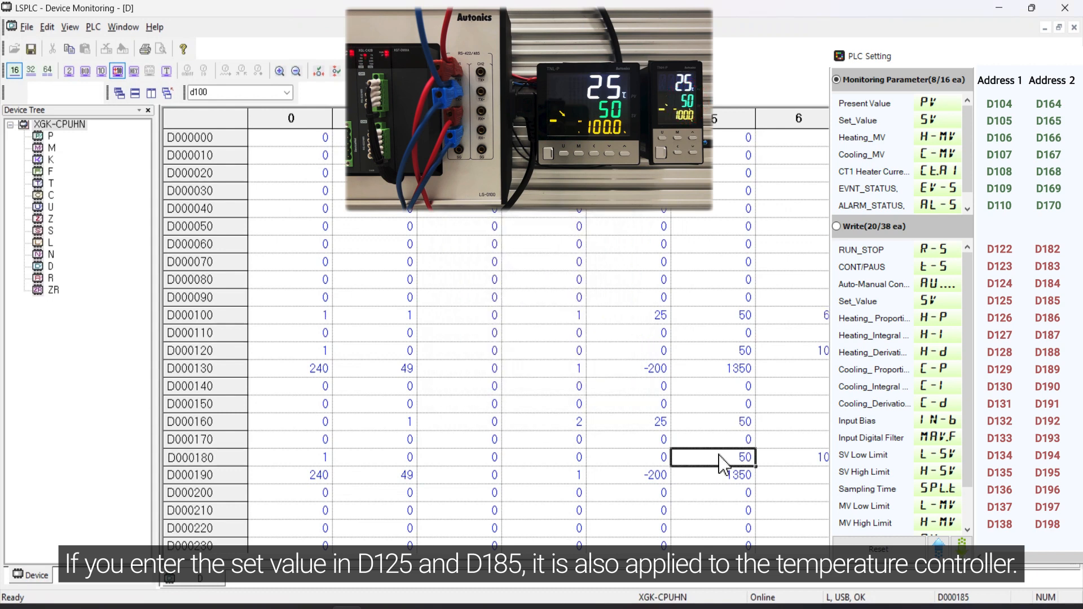